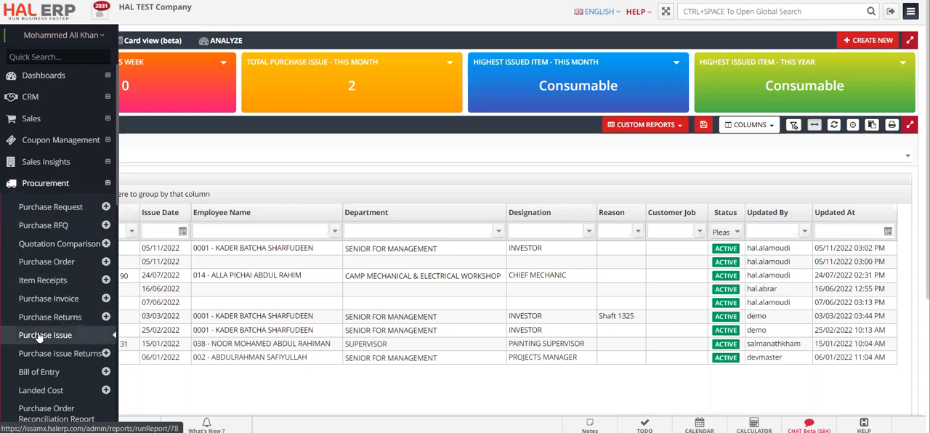
# - Open a blank Purchase Issue form from the Procurement menu
pyautogui.click(44, 335)
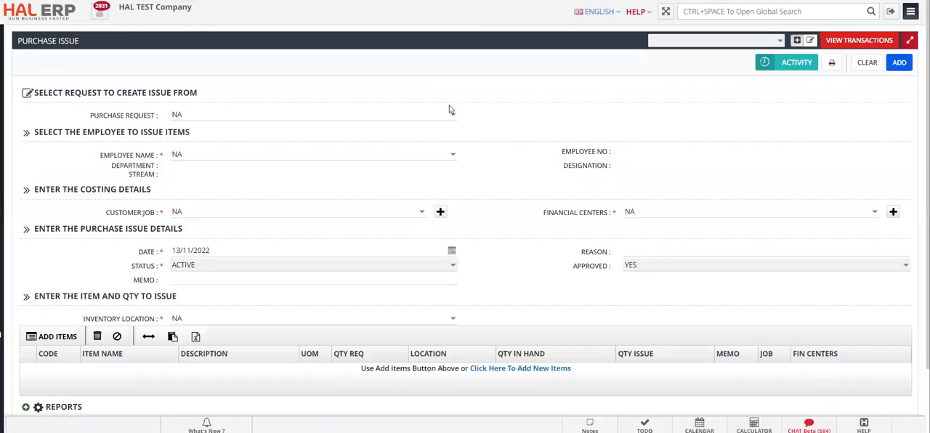
# - Try requests PRI-00136 and PRI-00229, then settle on PRI-00194 to load its item line
pyautogui.click(453, 115)
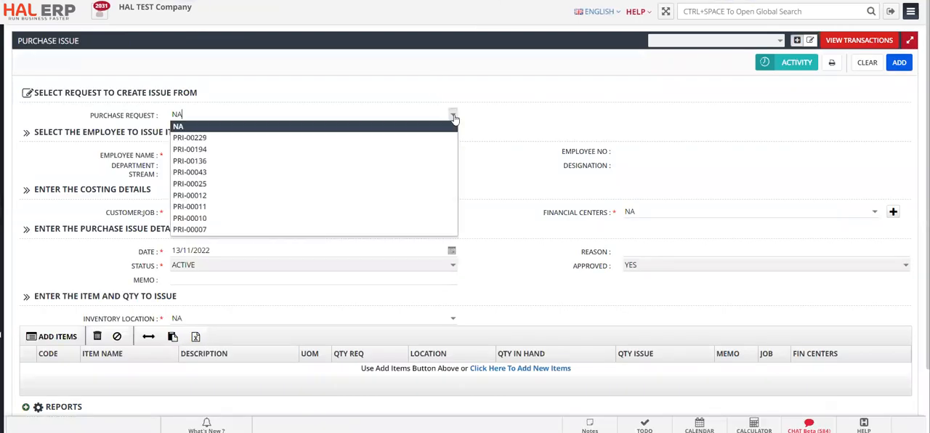
pyautogui.moveTo(364, 161)
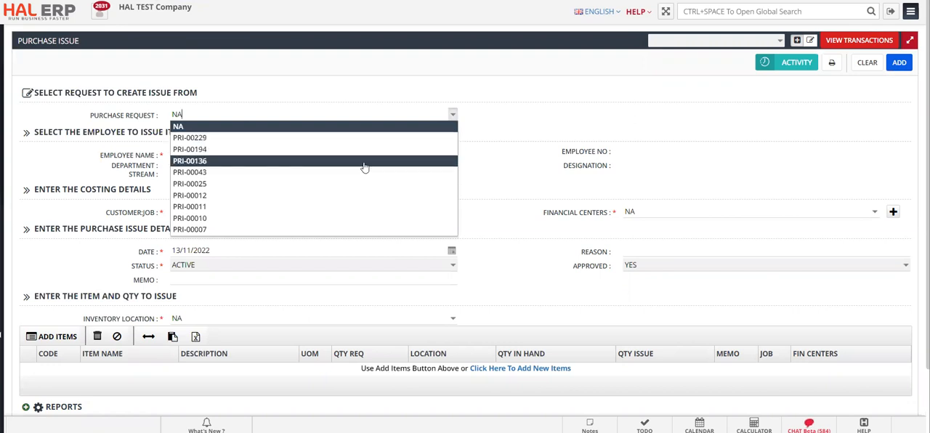
pyautogui.moveTo(261, 149)
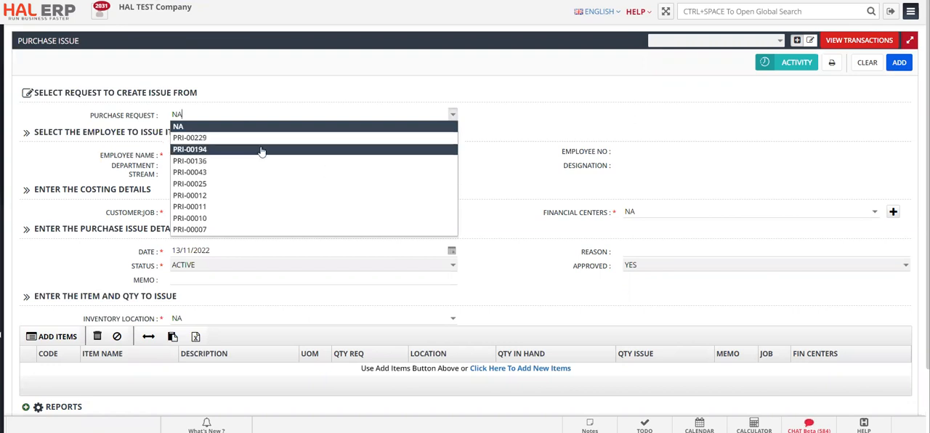
pyautogui.click(189, 161)
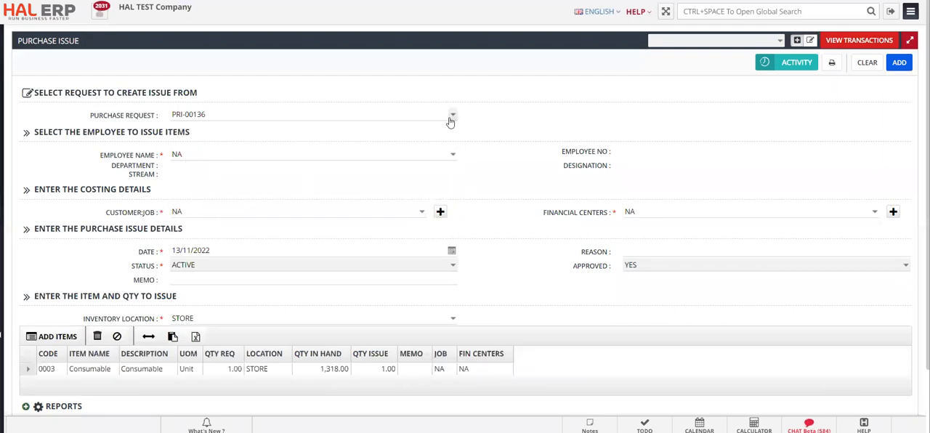
pyautogui.click(452, 114)
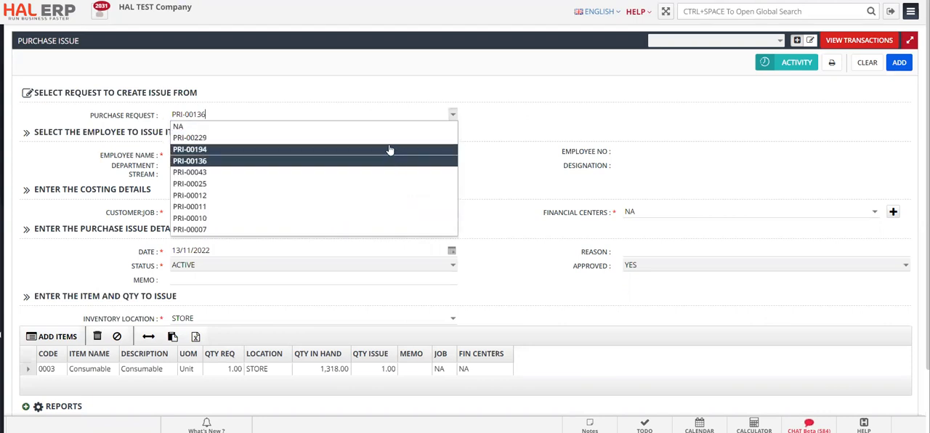
pyautogui.click(189, 138)
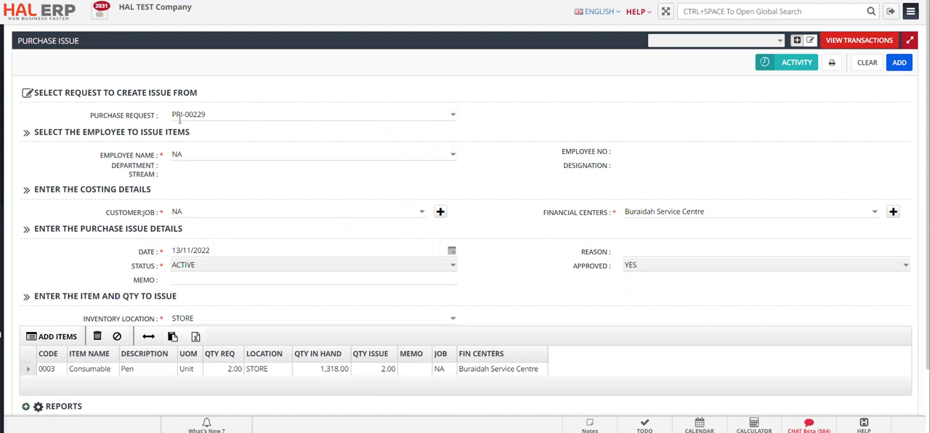
pyautogui.moveTo(581, 213)
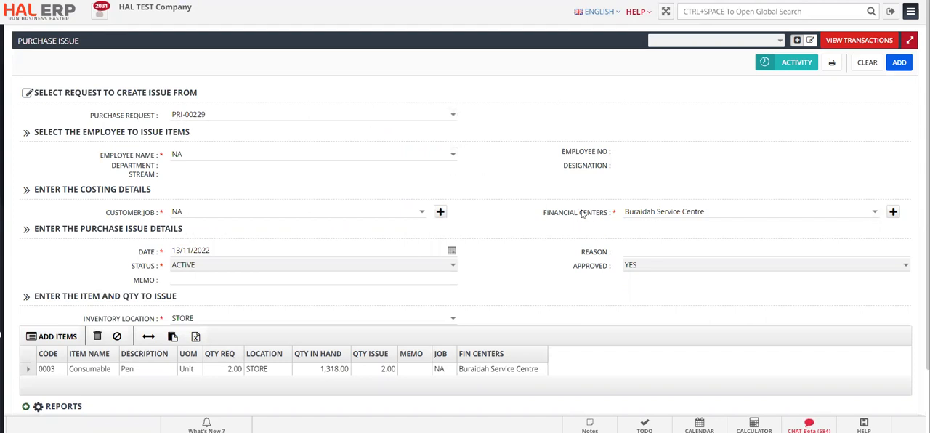
pyautogui.moveTo(450, 113)
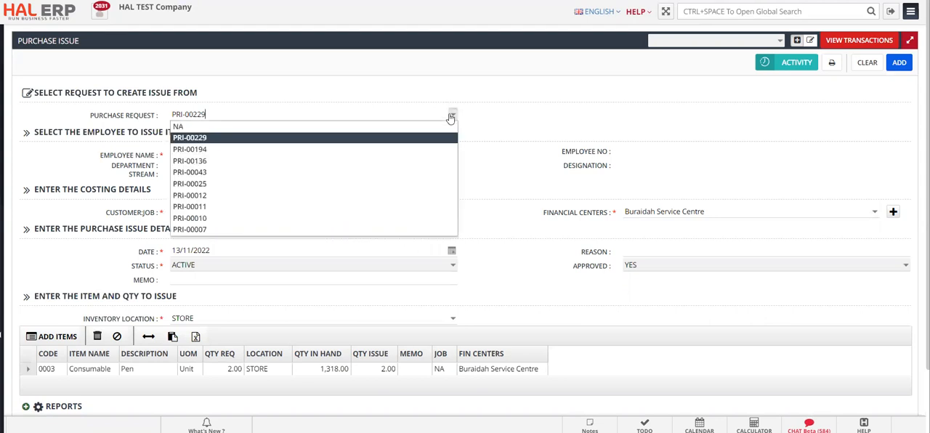
pyautogui.click(190, 149)
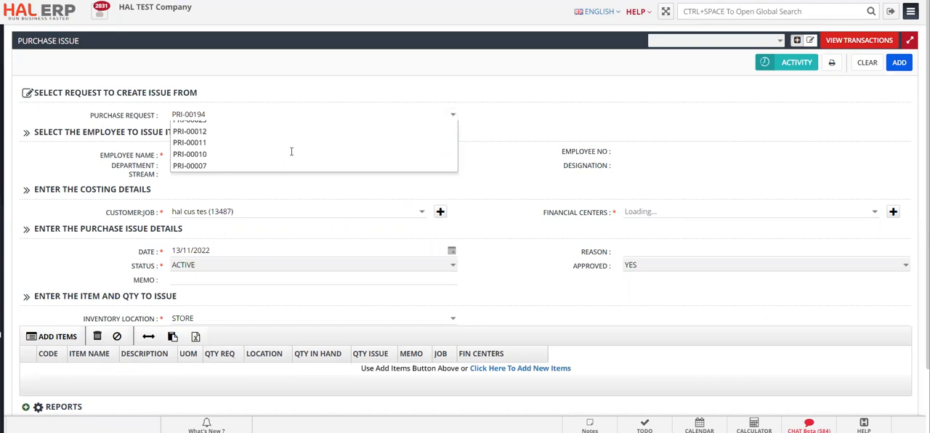
pyautogui.click(189, 114)
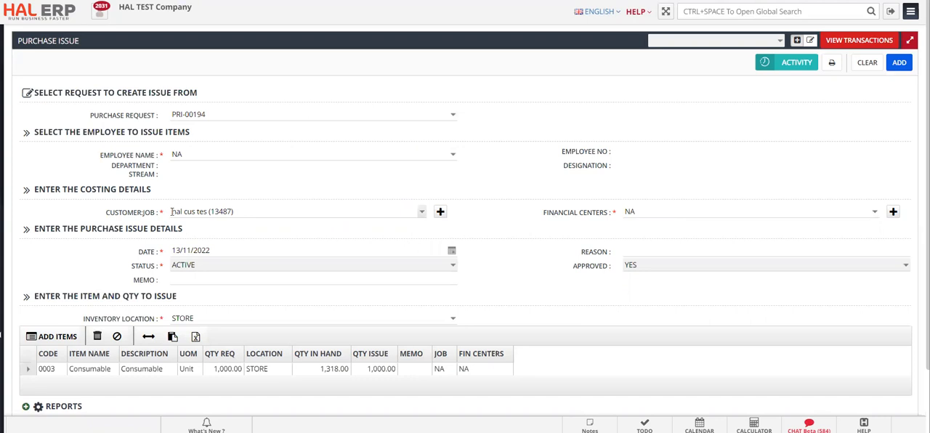
pyautogui.scroll(-3)
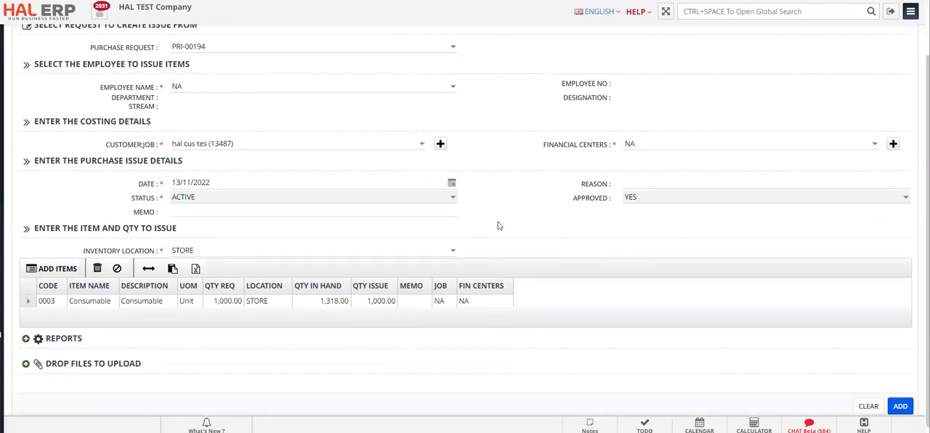
pyautogui.moveTo(233, 308)
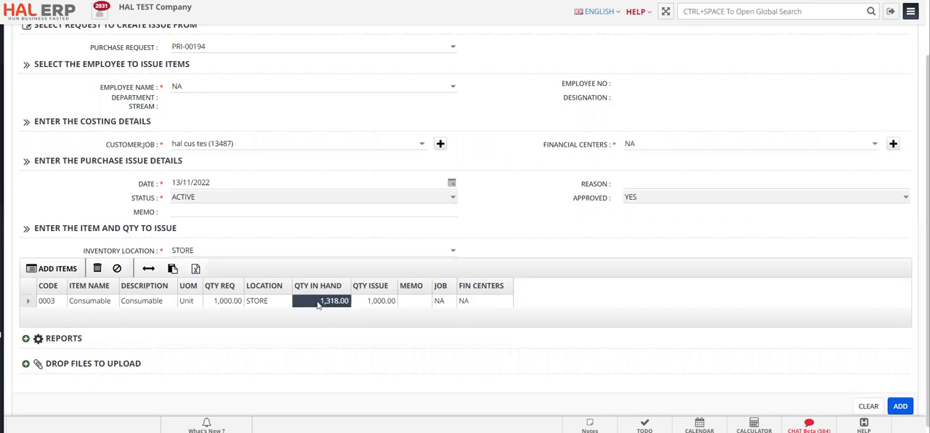
# - Change item 0003's issue quantity from 1,000 to 900
pyautogui.click(382, 301)
pyautogui.write('90')
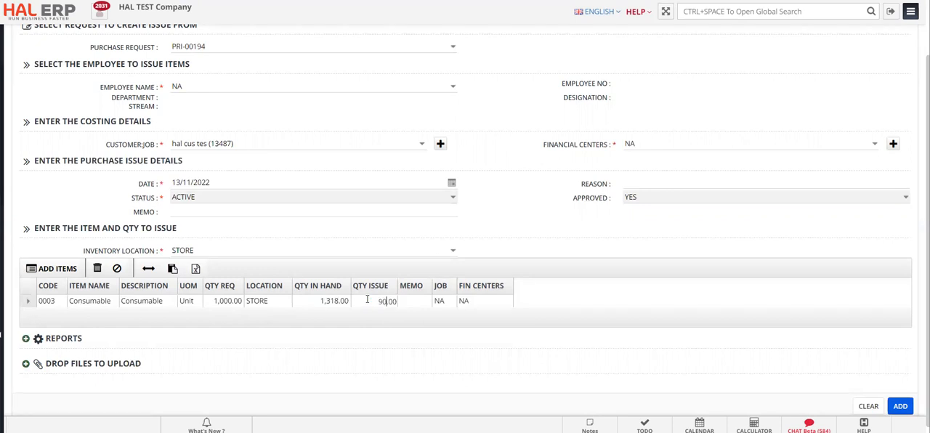
pyautogui.click(335, 300)
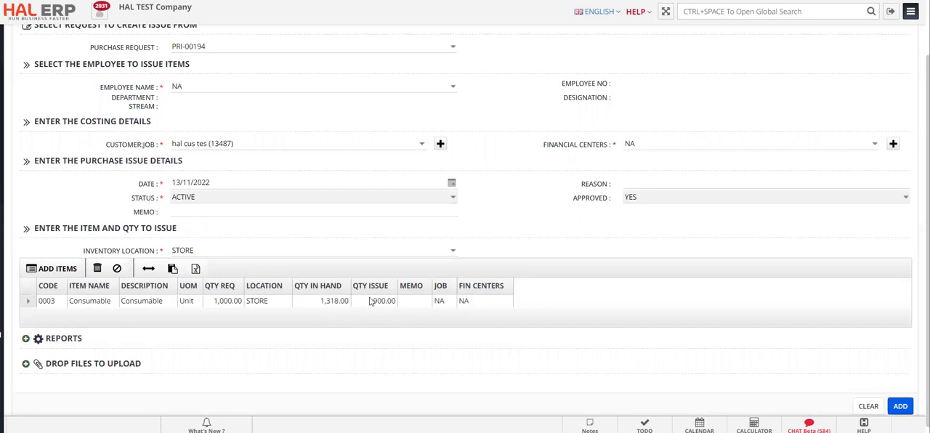
pyautogui.moveTo(378, 300)
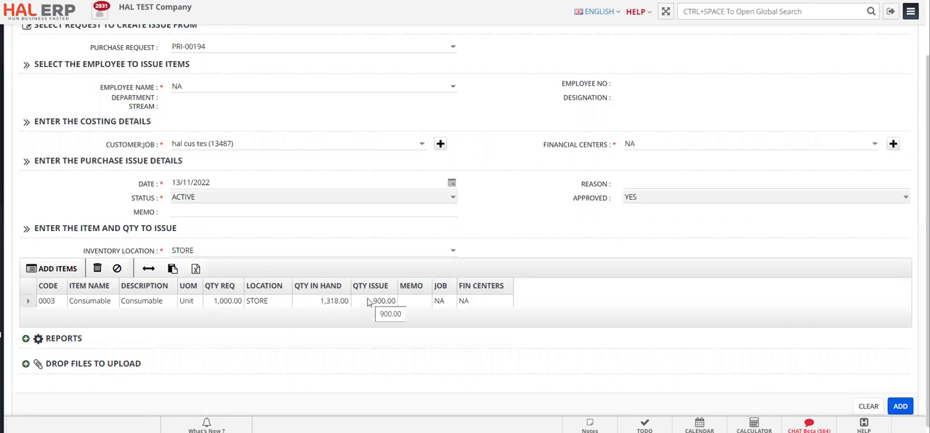
pyautogui.click(384, 301)
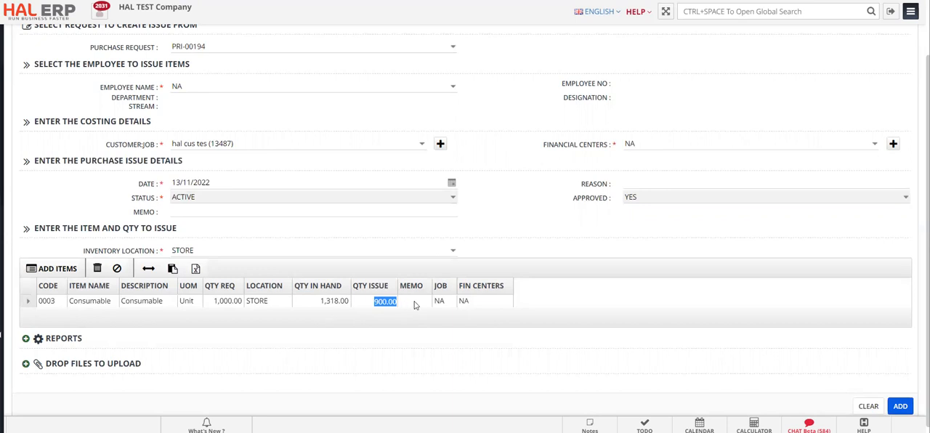
pyautogui.moveTo(513, 242)
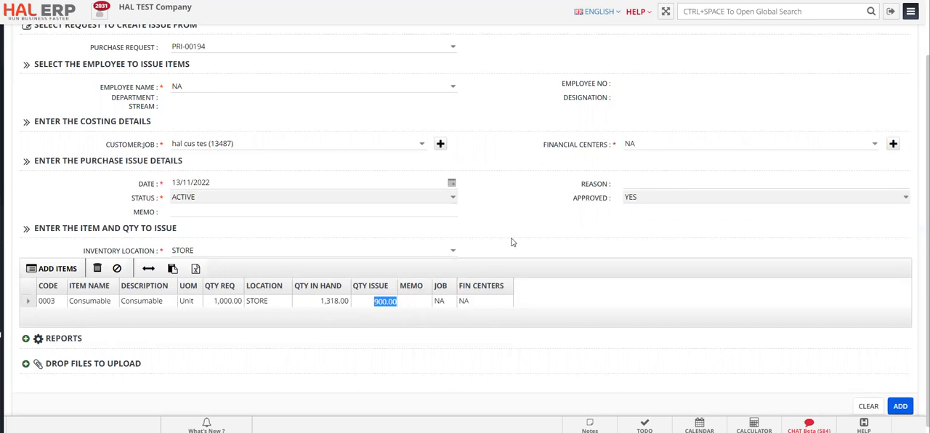
pyautogui.scroll(-3)
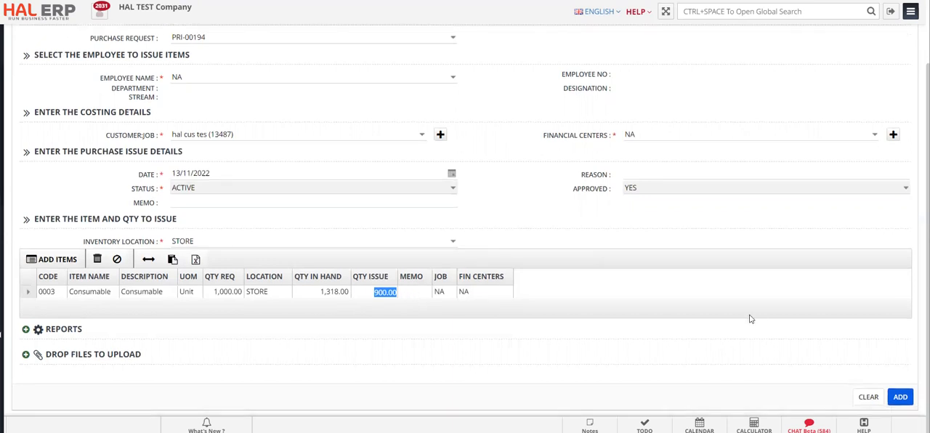
# - Save the purchase issue as reference 29 and view the saved record
pyautogui.click(899, 397)
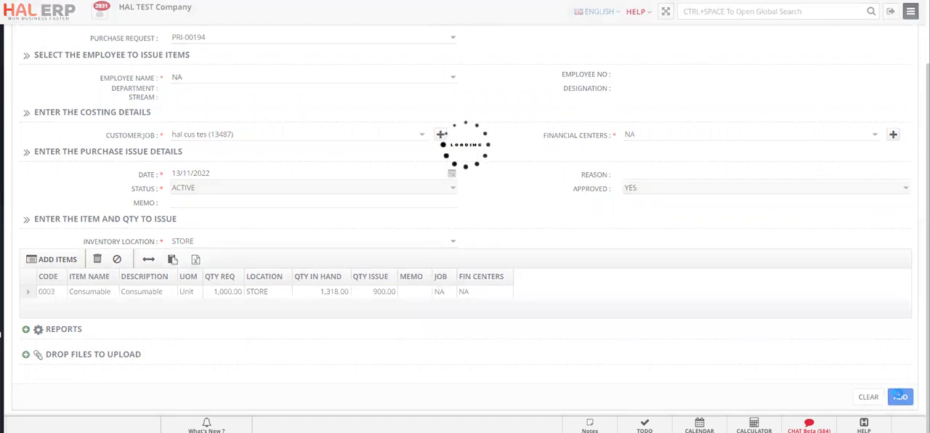
pyautogui.click(900, 397)
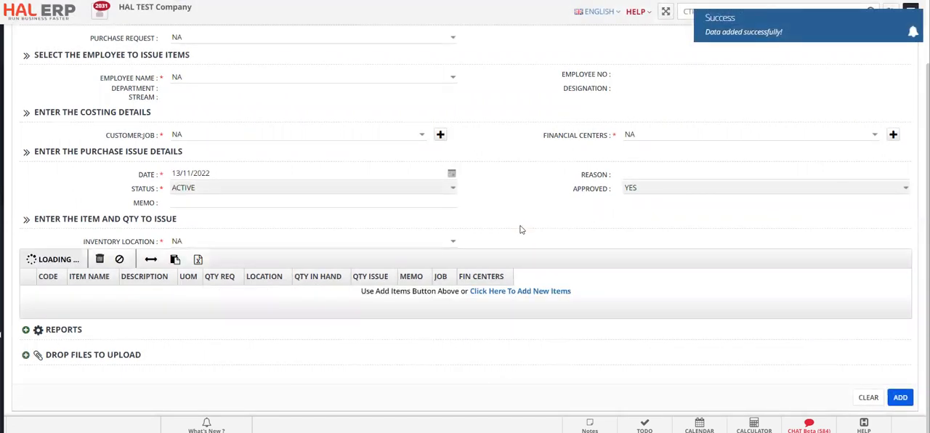
pyautogui.click(899, 397)
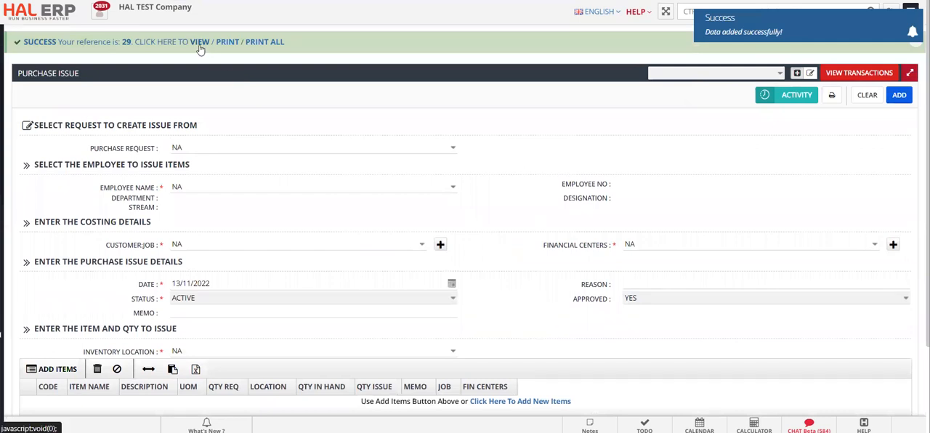
pyautogui.click(199, 41)
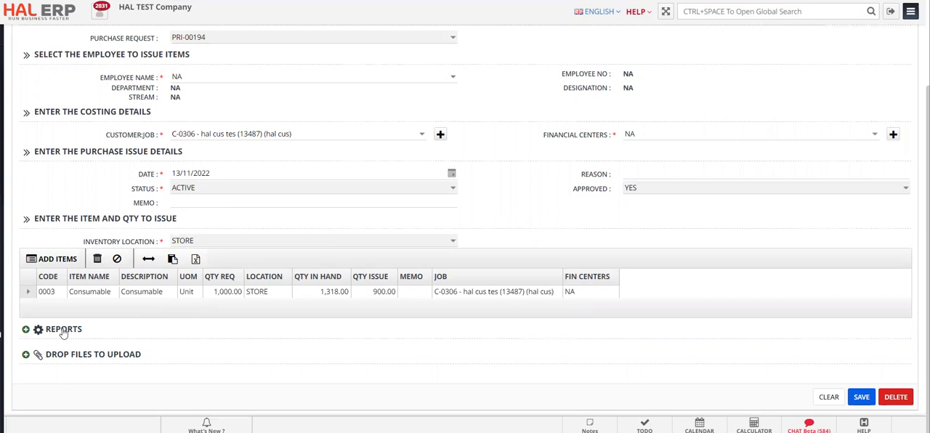
pyautogui.moveTo(109, 208)
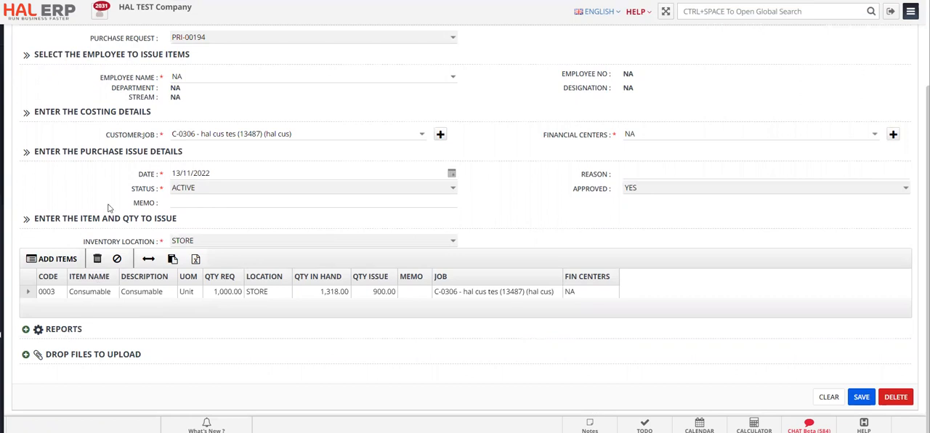
pyautogui.moveTo(494, 383)
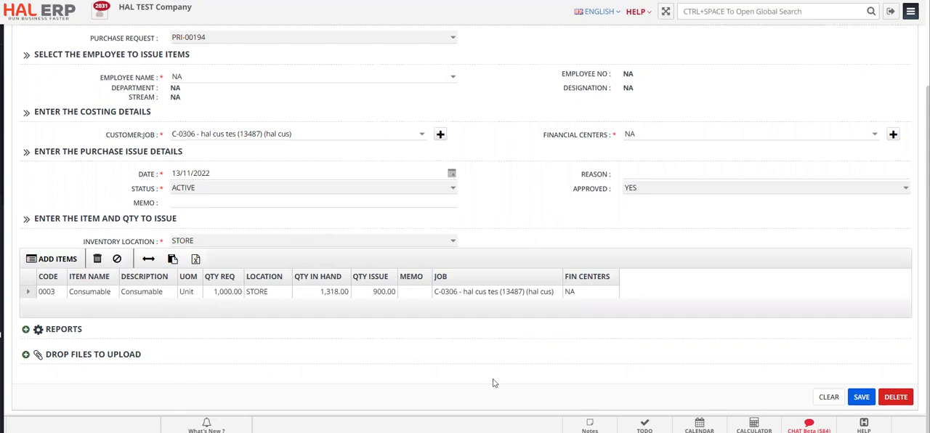